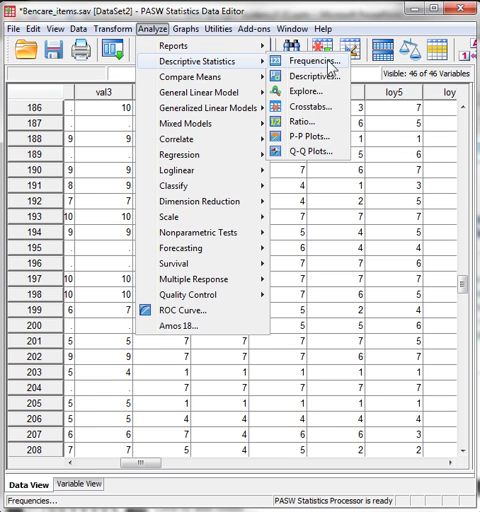
Step: Run Frequencies on st-value1, st-value2 and st-value3, producing skewness, kurtosis and frequency tables
{"action": "left_click", "coordinate": [311, 70]}
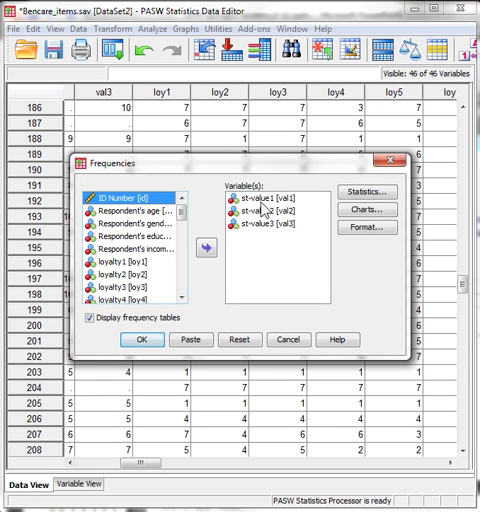
{"action": "mouse_move", "coordinate": [311, 248]}
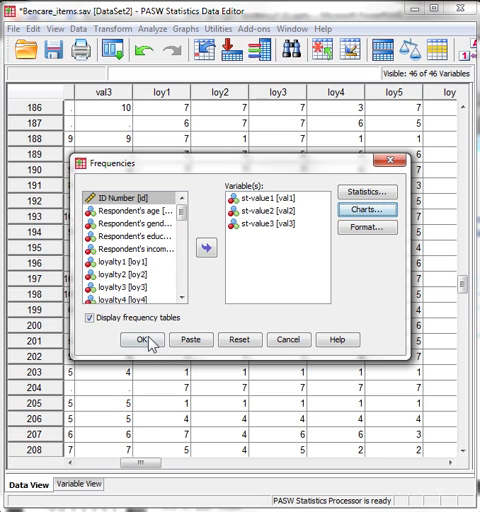
{"action": "left_click", "coordinate": [162, 339]}
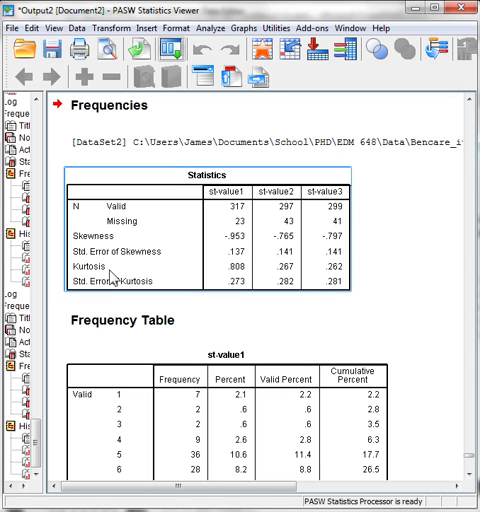
{"action": "mouse_move", "coordinate": [224, 247]}
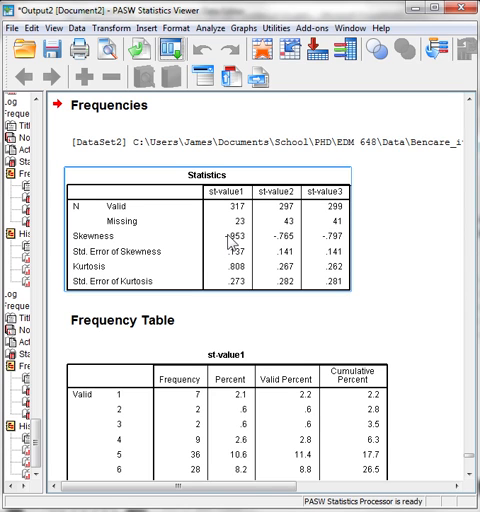
{"action": "mouse_move", "coordinate": [245, 247]}
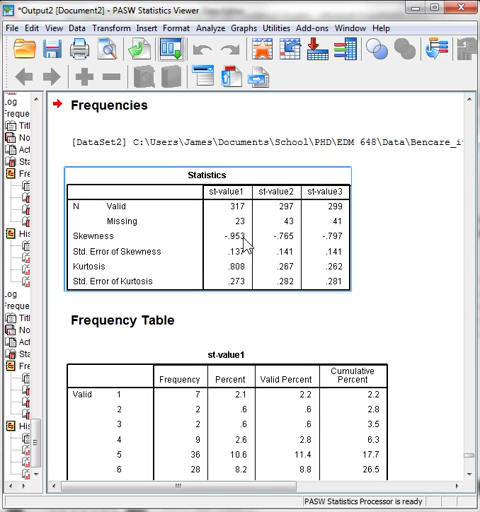
{"action": "mouse_move", "coordinate": [245, 249]}
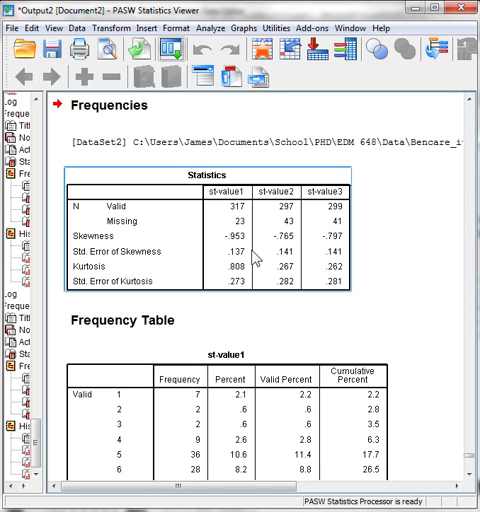
{"action": "mouse_move", "coordinate": [252, 257]}
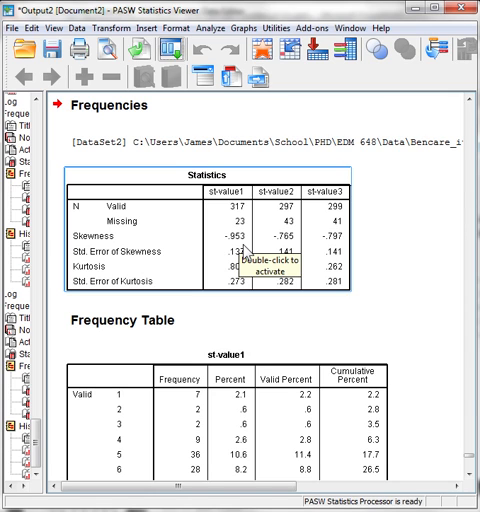
{"action": "mouse_move", "coordinate": [254, 252]}
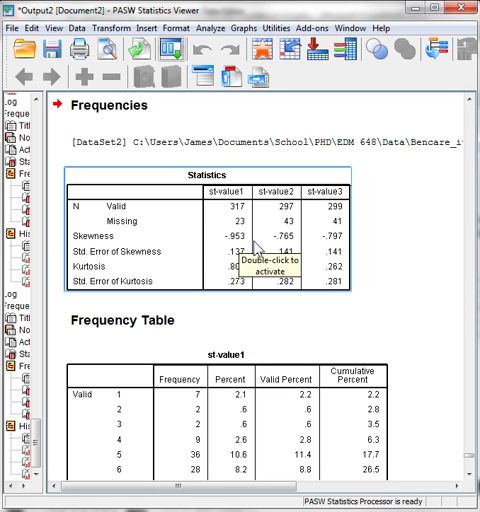
{"action": "mouse_move", "coordinate": [327, 253]}
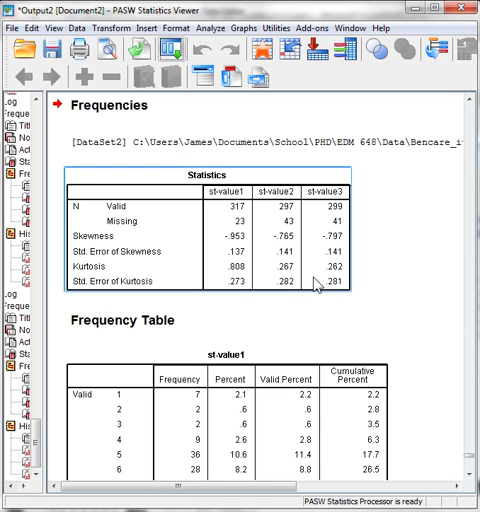
{"action": "mouse_move", "coordinate": [92, 262]}
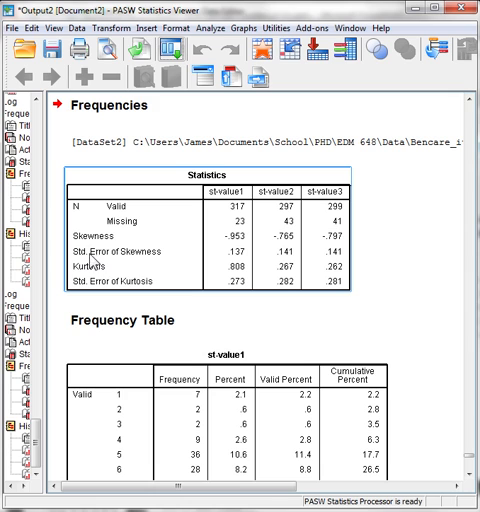
{"action": "mouse_move", "coordinate": [230, 262]}
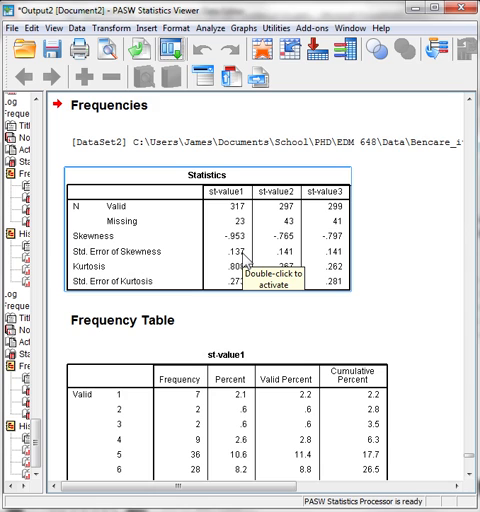
{"action": "mouse_move", "coordinate": [241, 262]}
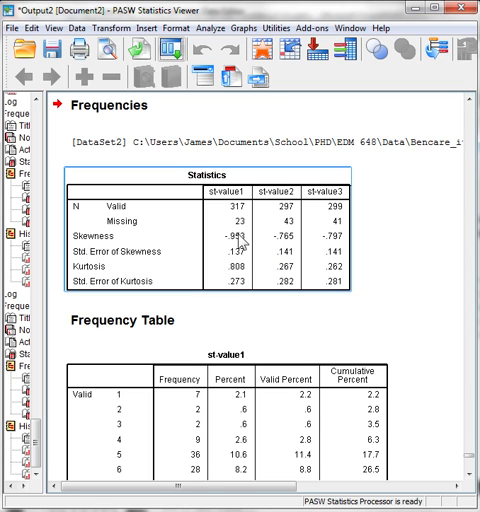
{"action": "mouse_move", "coordinate": [237, 240]}
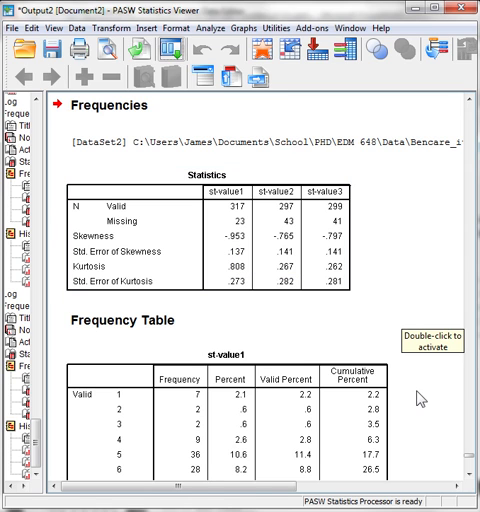
{"action": "left_click", "coordinate": [135, 278]}
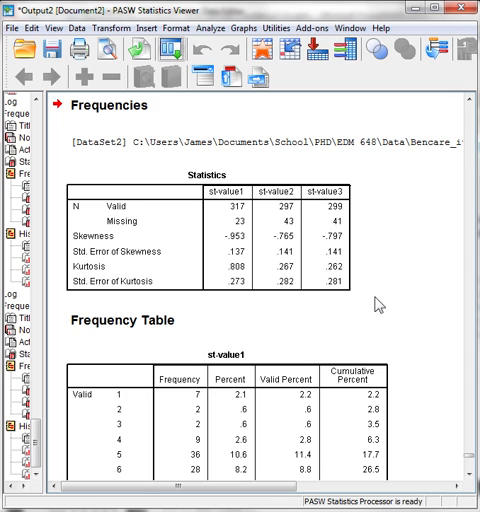
{"action": "left_click", "coordinate": [250, 300]}
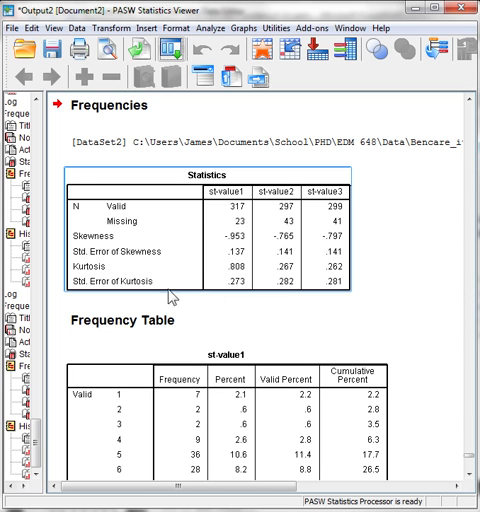
Step: Scroll the output down to the st-value1 and st-value2 histograms with normal curves
{"action": "scroll", "scroll_direction": "down", "scroll_amount": 3}
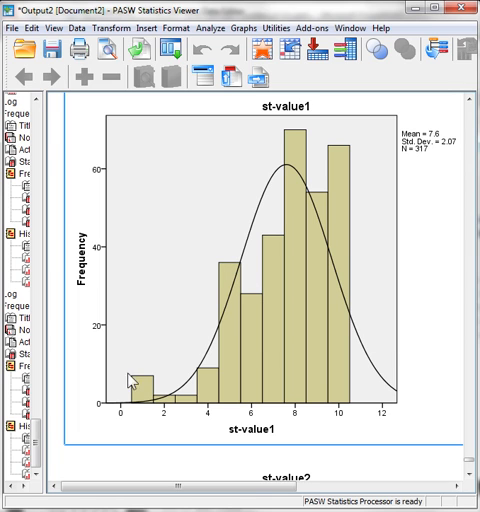
{"action": "mouse_move", "coordinate": [385, 387]}
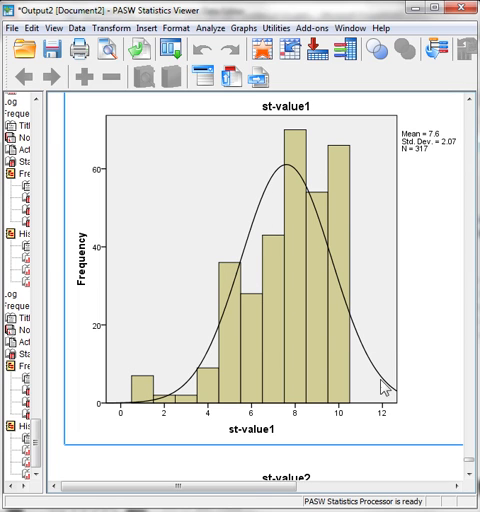
{"action": "mouse_move", "coordinate": [140, 383]}
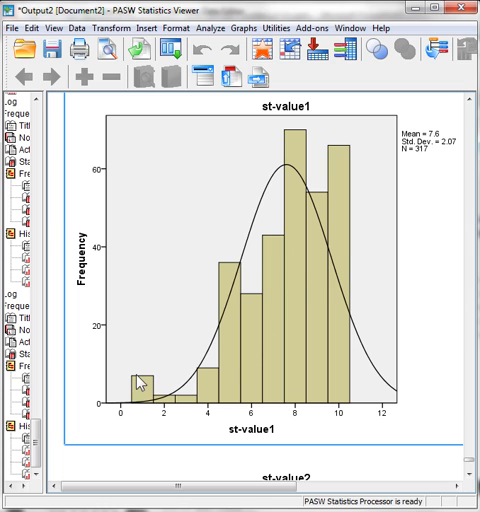
{"action": "mouse_move", "coordinate": [360, 382]}
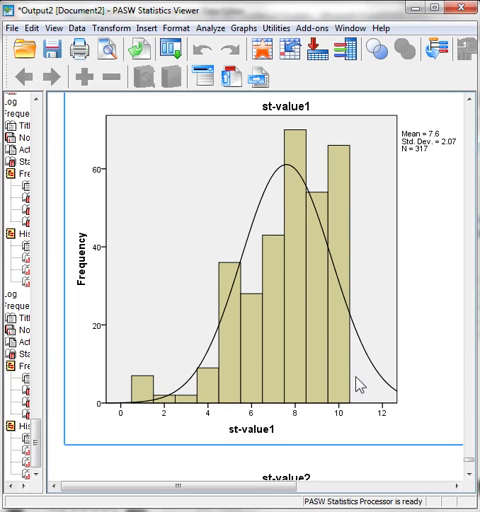
{"action": "mouse_move", "coordinate": [200, 375]}
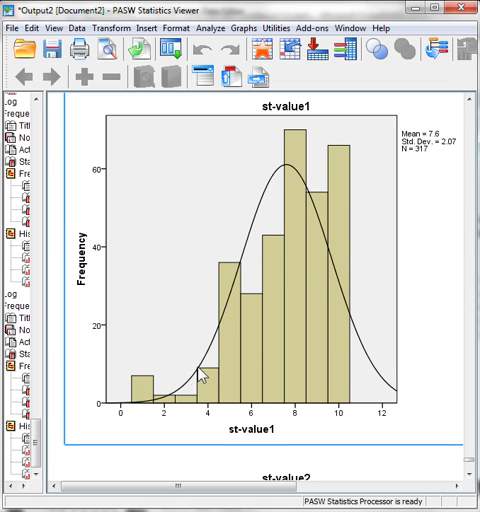
{"action": "scroll", "scroll_direction": "down", "scroll_amount": 3}
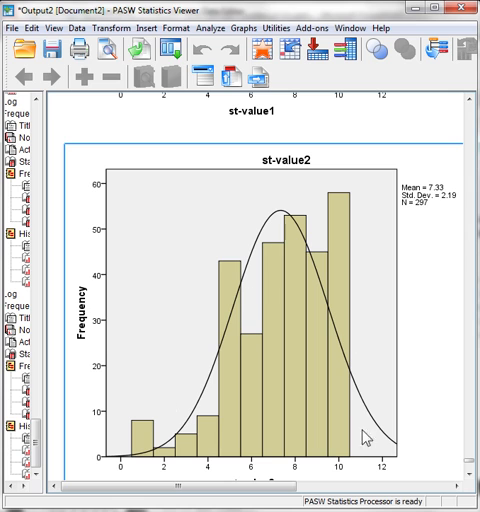
{"action": "mouse_move", "coordinate": [368, 438]}
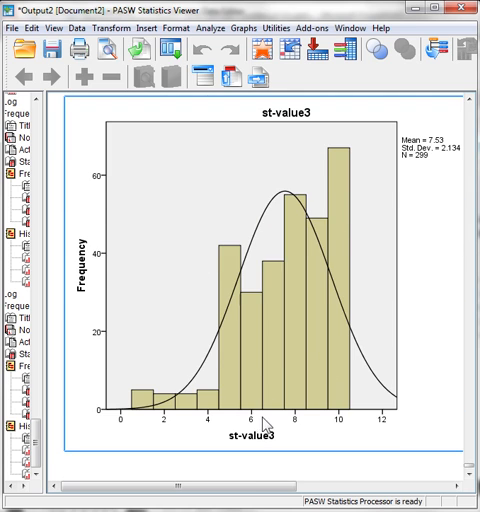
{"action": "mouse_move", "coordinate": [357, 237]}
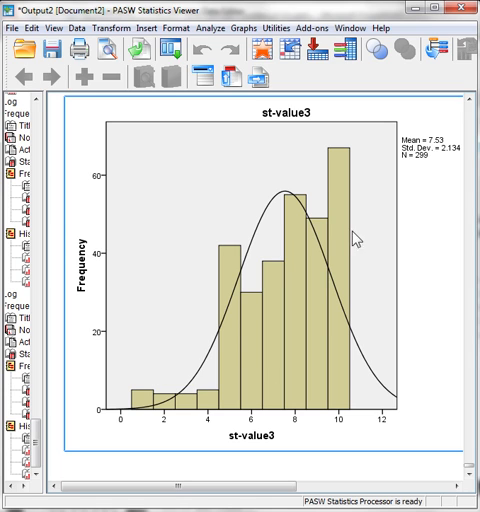
{"action": "mouse_move", "coordinate": [191, 402]}
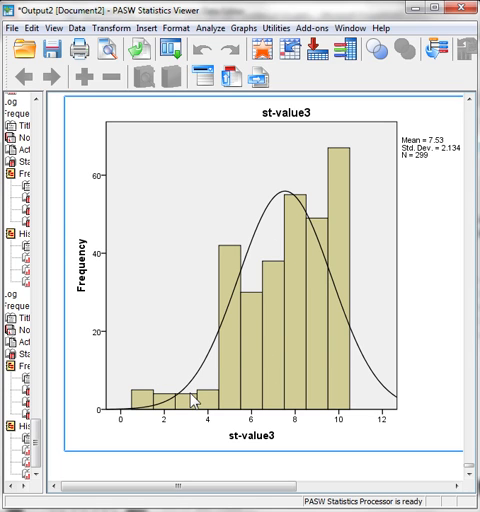